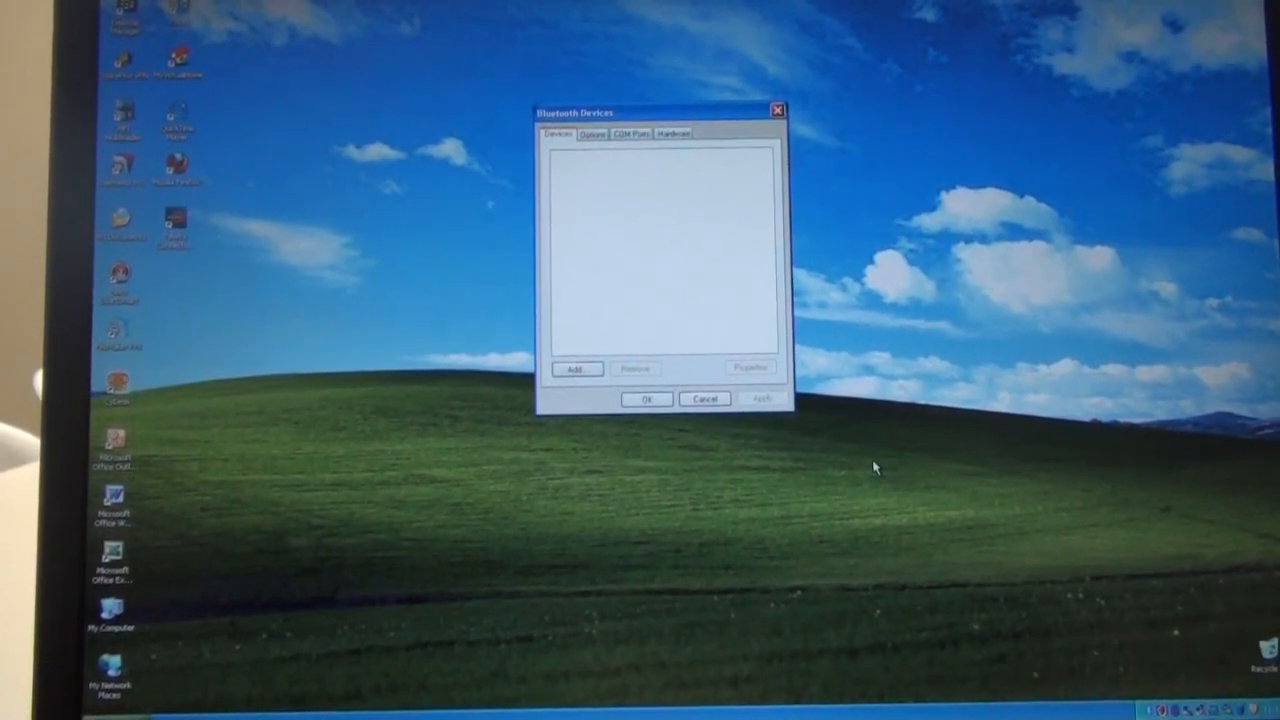
mouse_move(860, 460)
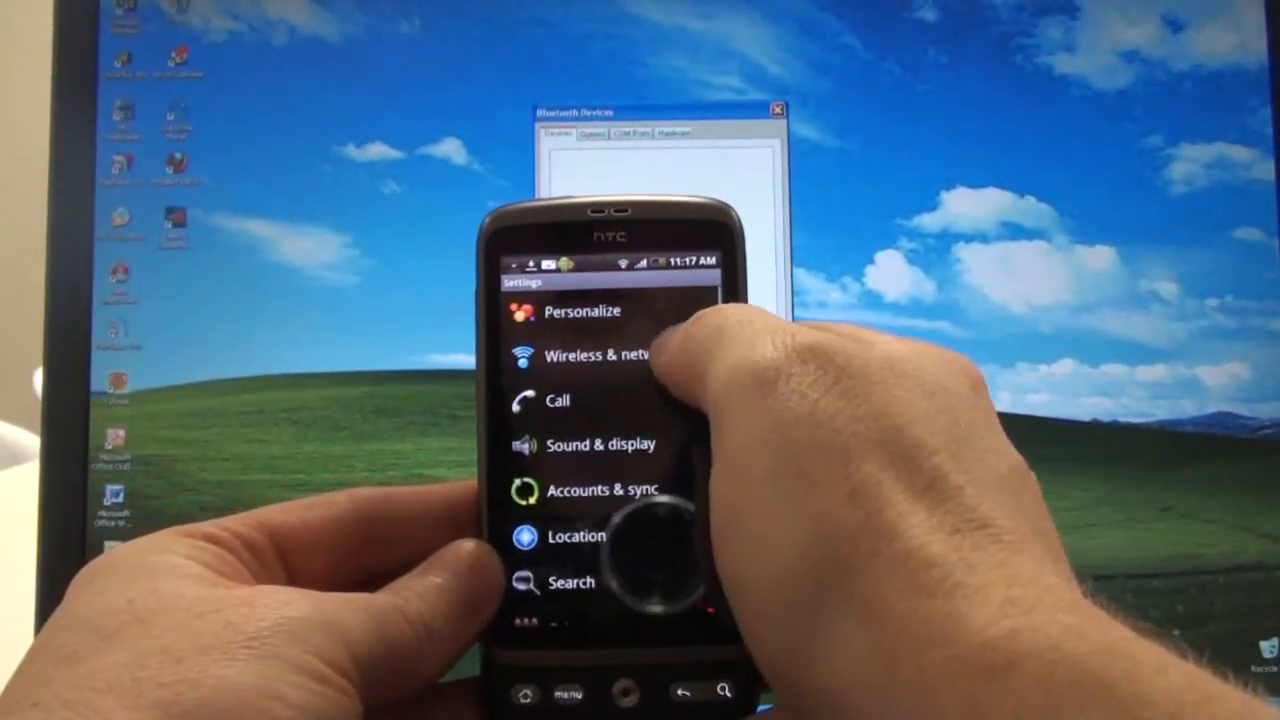
Step: Turn on Bluetooth under Wireless & networks on the HTC Desire and go to its Bluetooth settings
left_click(590, 356)
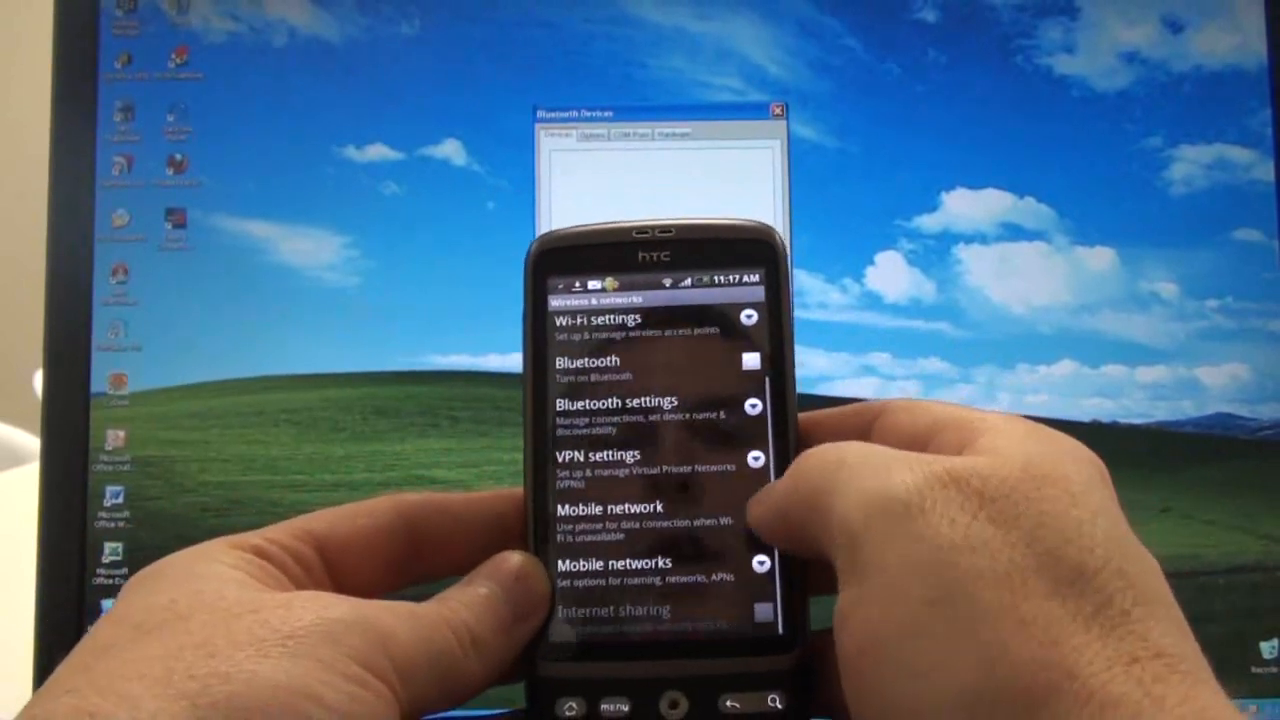
left_click(650, 388)
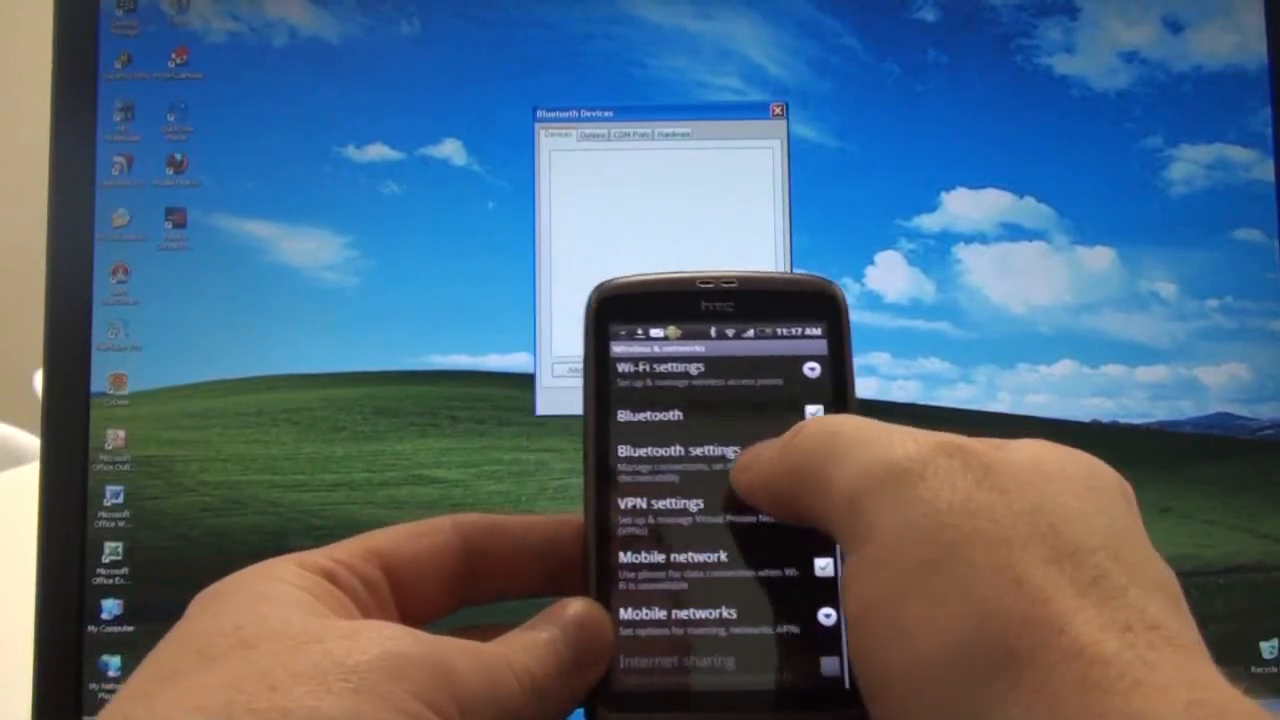
left_click(680, 452)
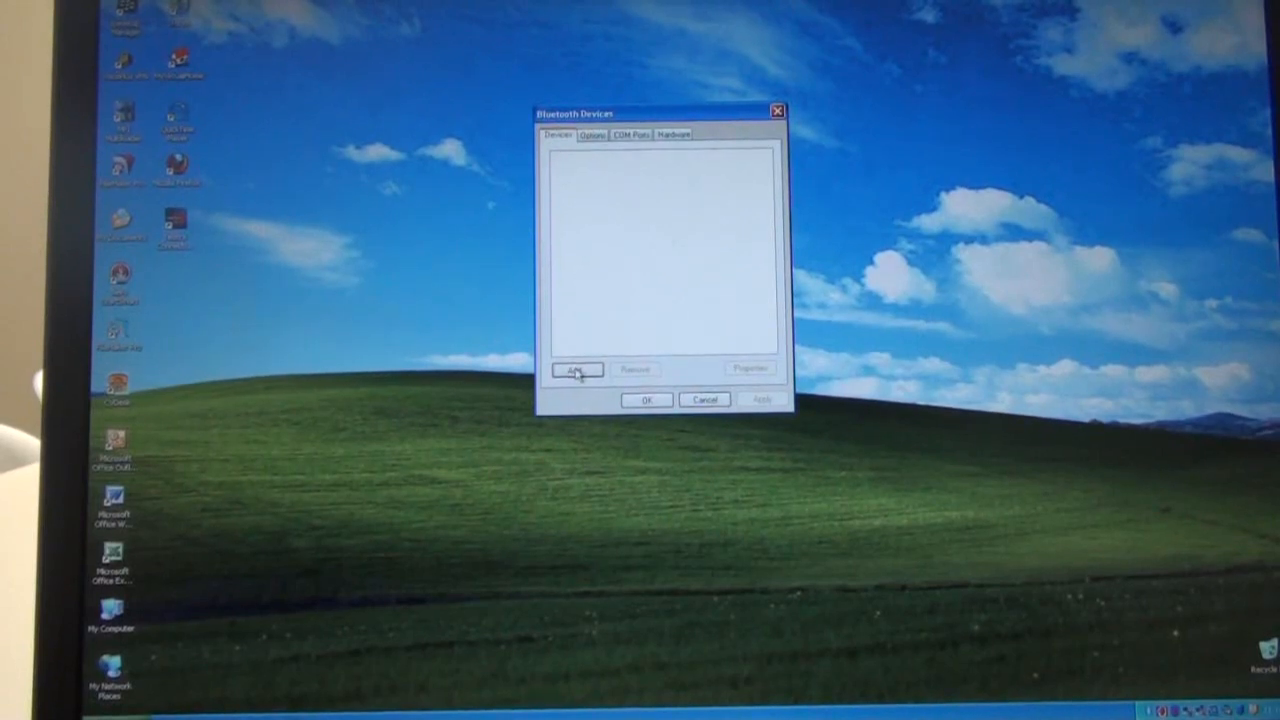
Step: Start adding a Bluetooth device, confirm the phone is discoverable, and search for nearby devices
left_click(576, 370)
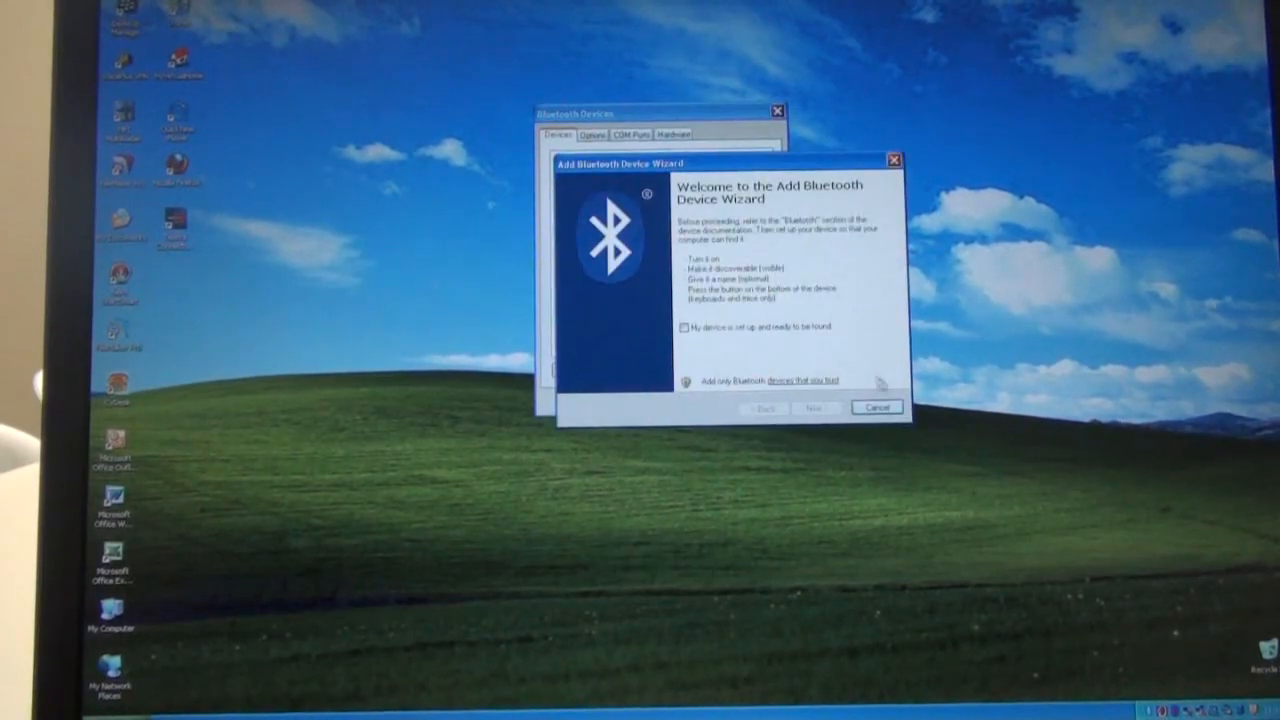
left_click(684, 326)
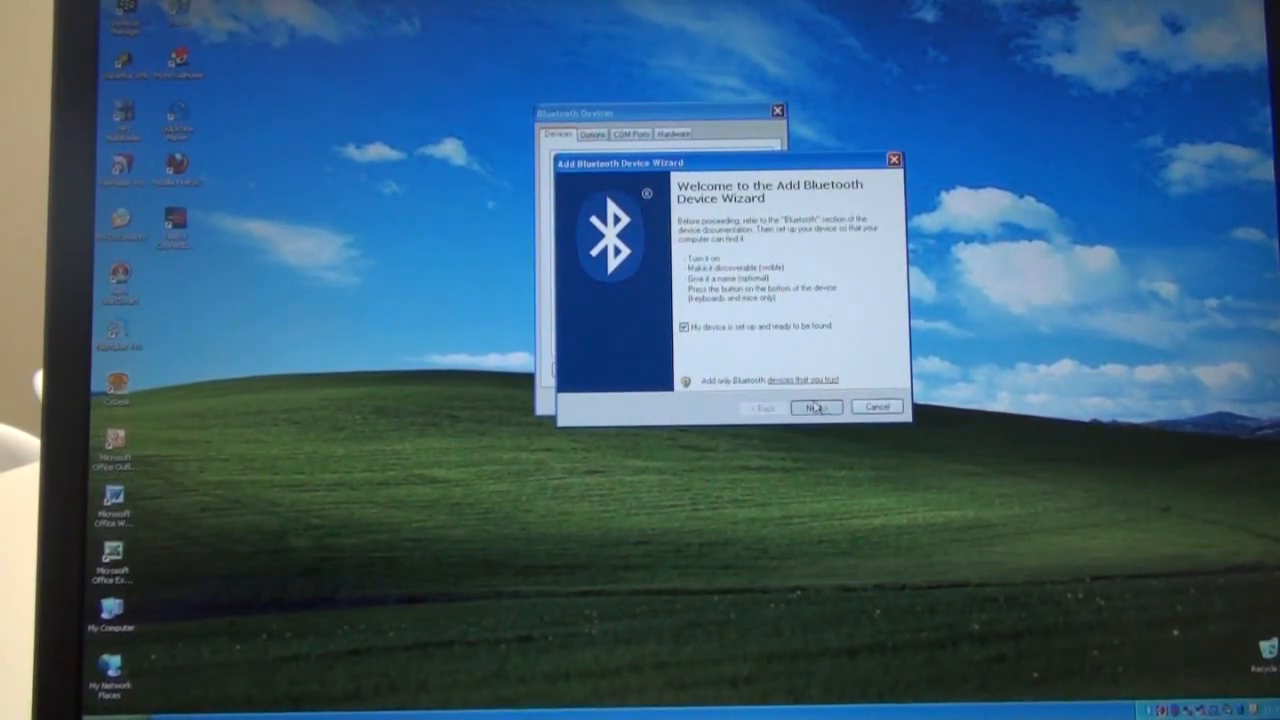
left_click(816, 408)
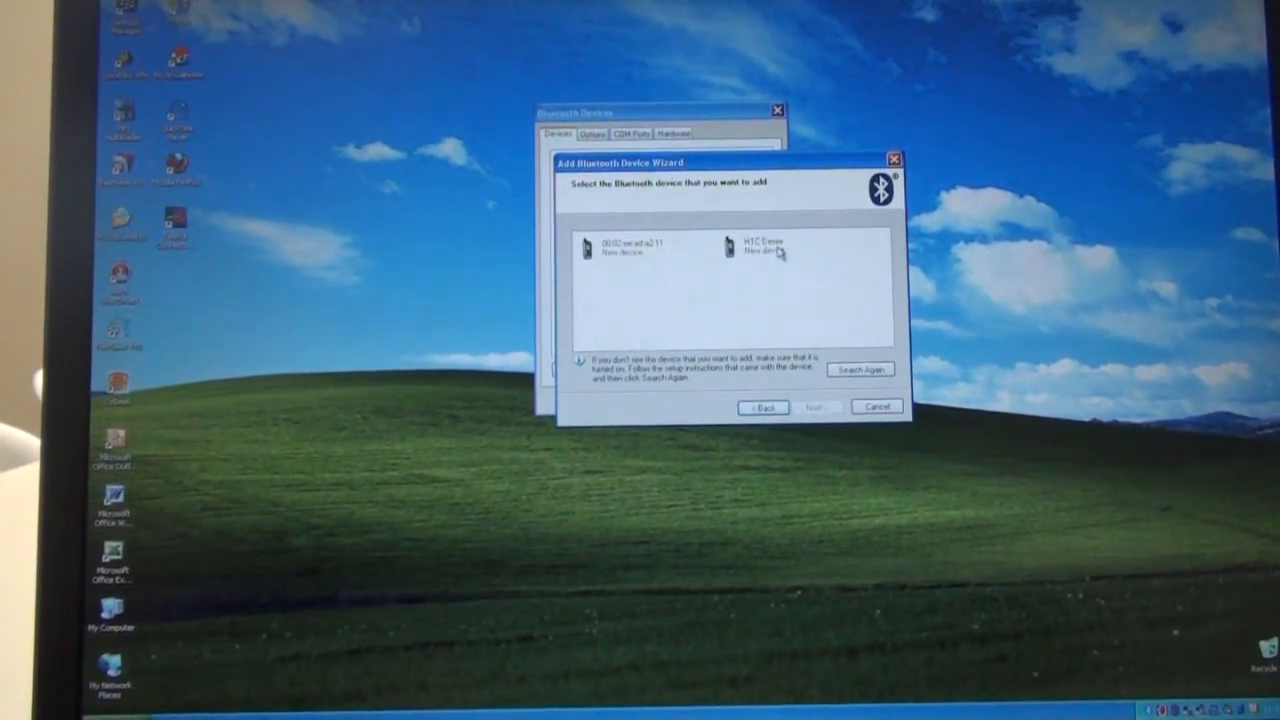
Step: Choose the HTC Desire from the found devices and continue to the passkey step
left_click(790, 248)
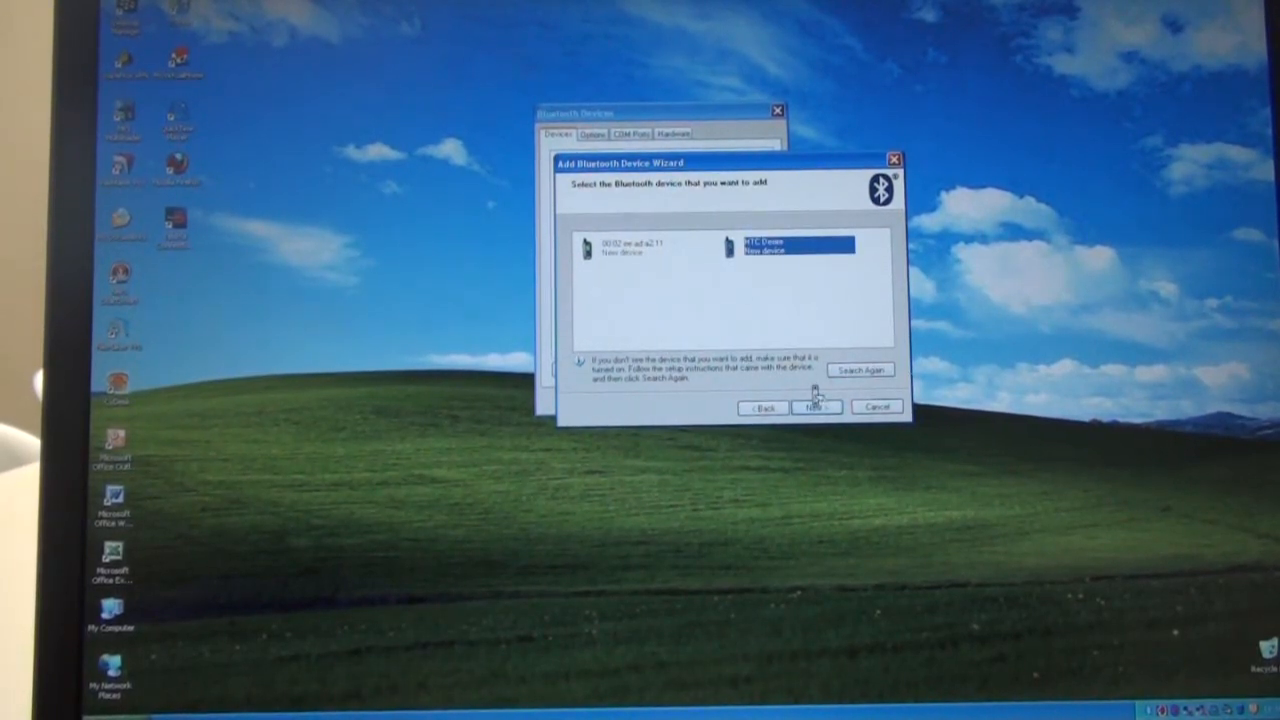
left_click(816, 408)
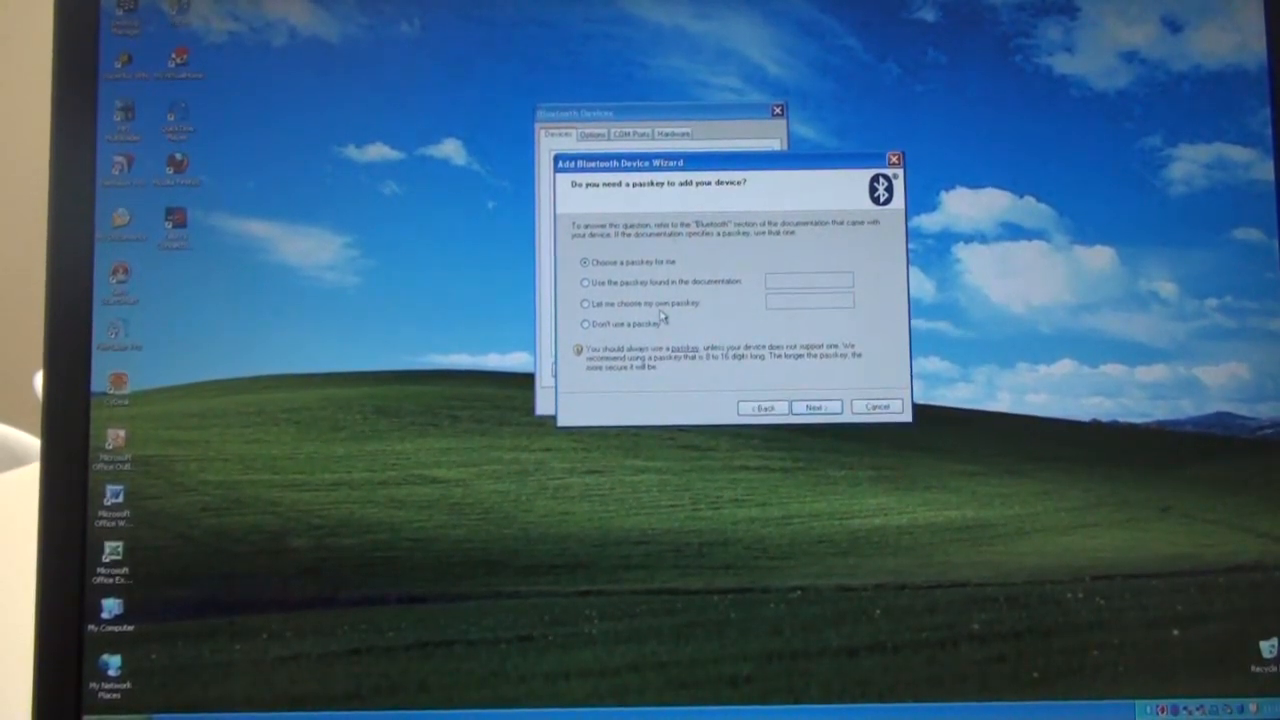
left_click(586, 304)
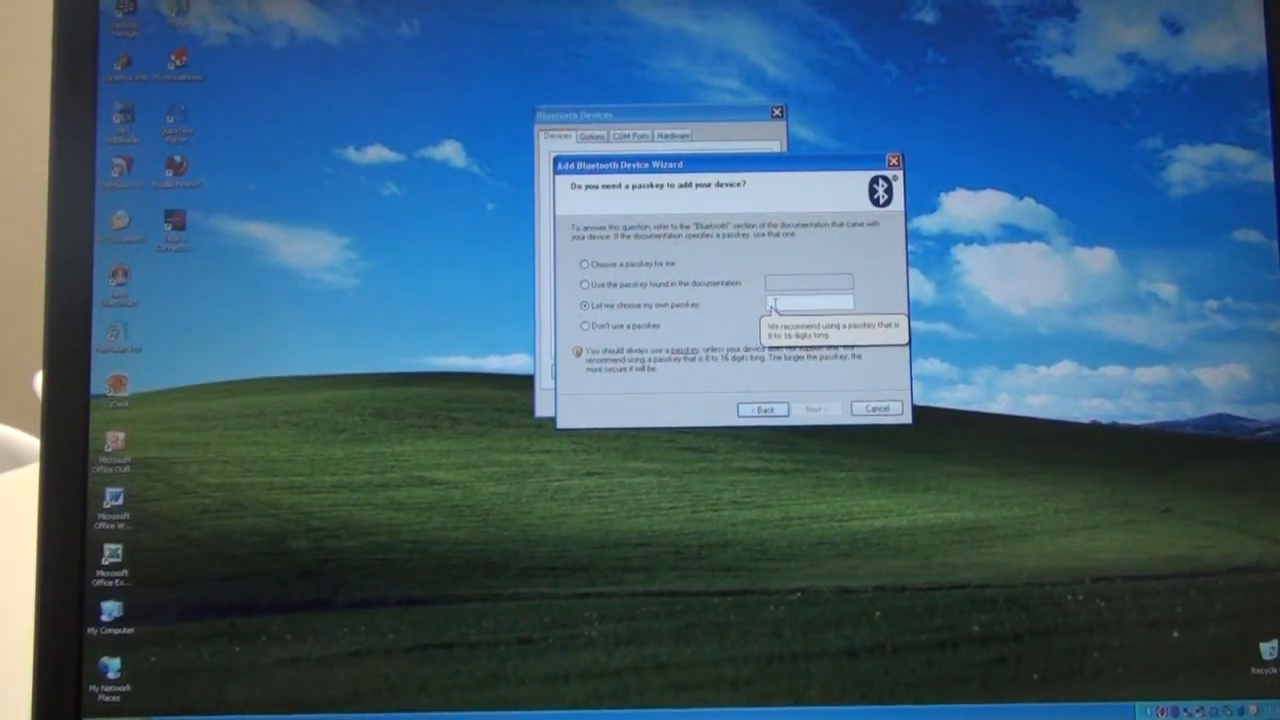
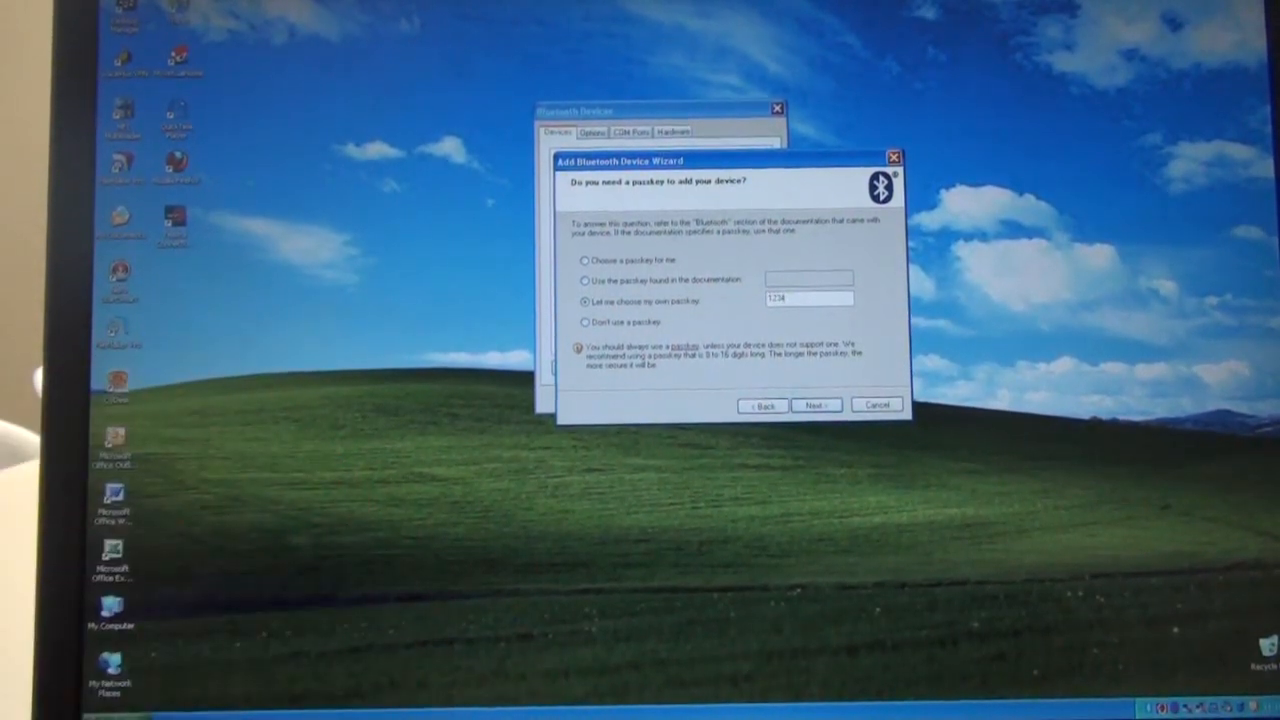
left_click(816, 406)
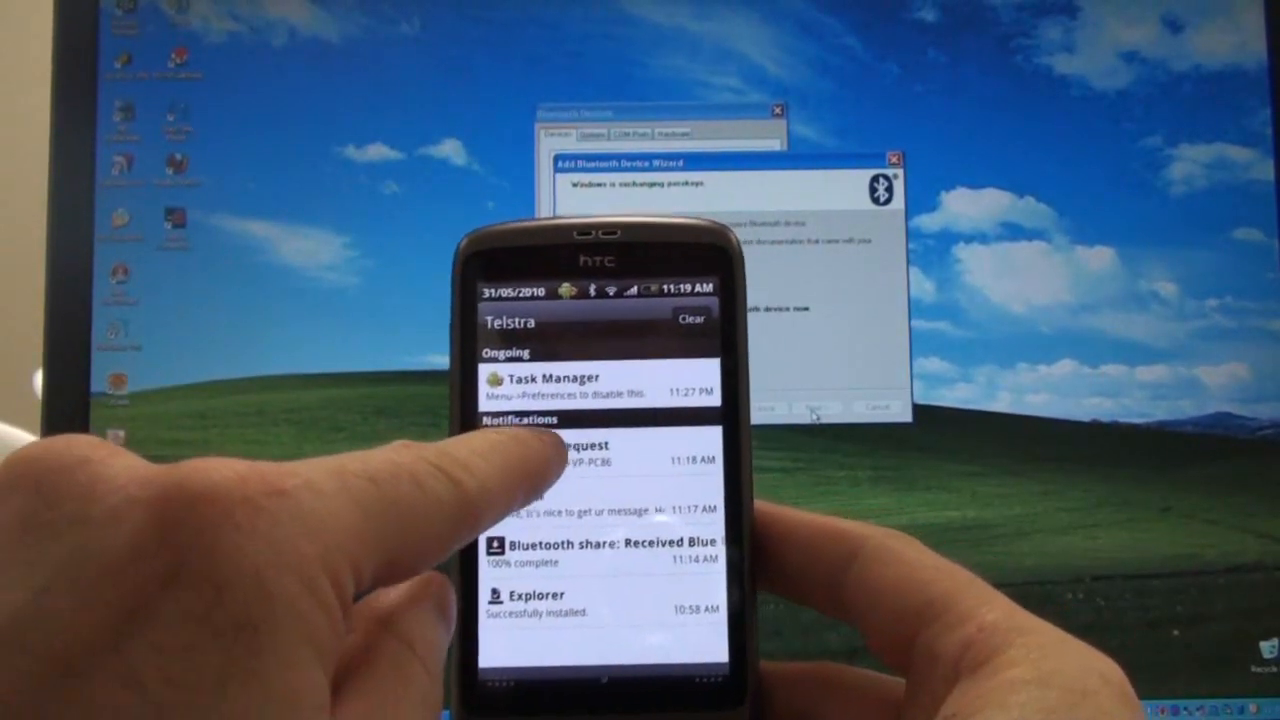
Step: Answer the Bluetooth pairing request from the phone's notifications so pairing completes
left_click(570, 460)
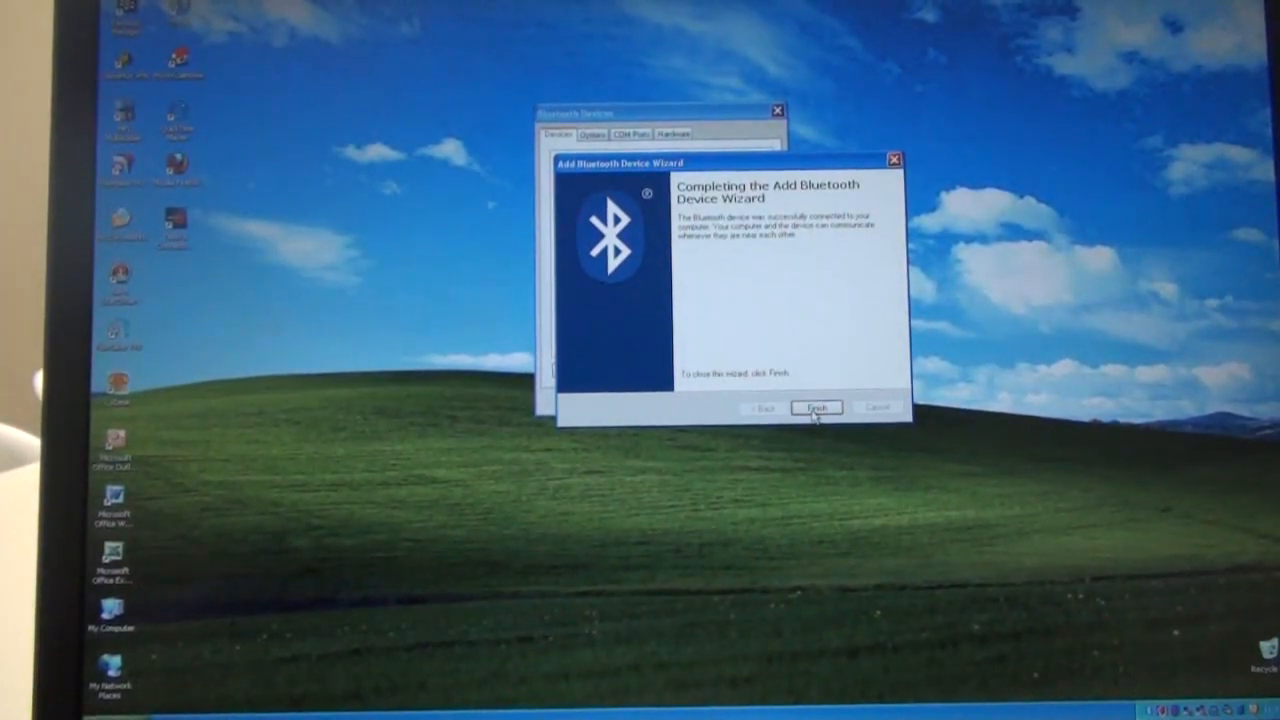
Step: Finish the wizard so the HTC Desire is listed as a paired device
left_click(816, 408)
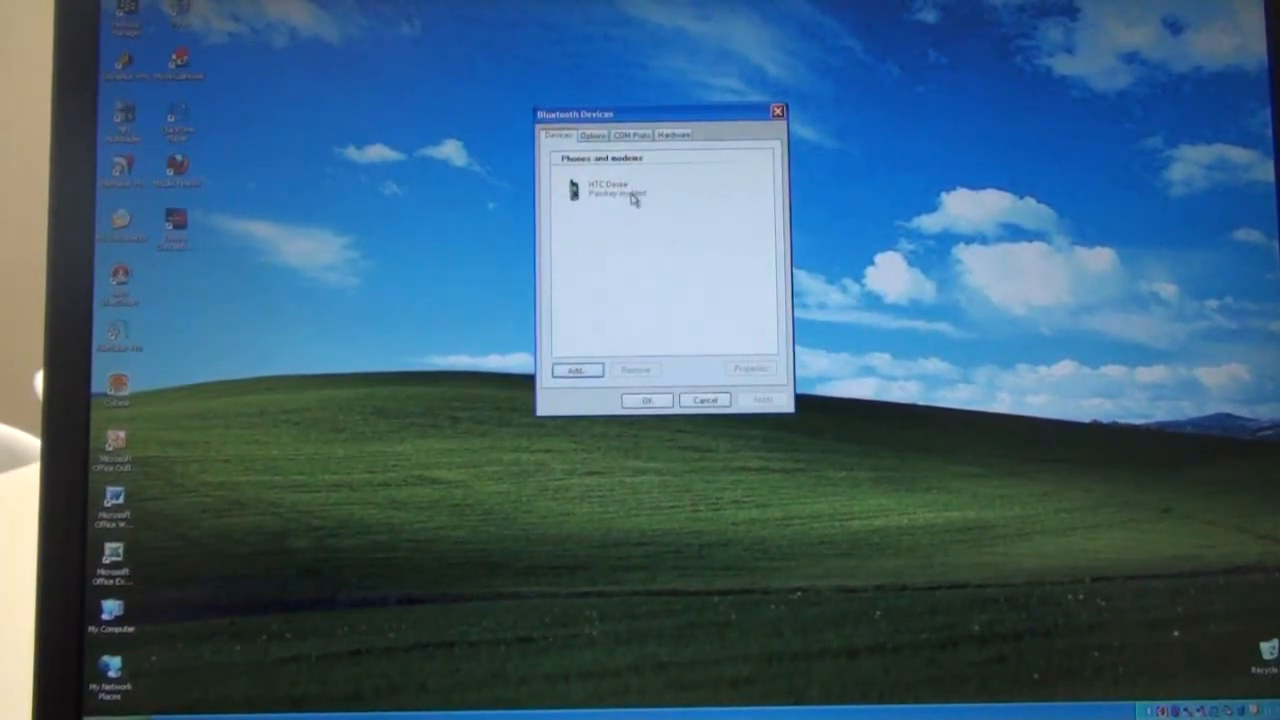
mouse_move(472, 210)
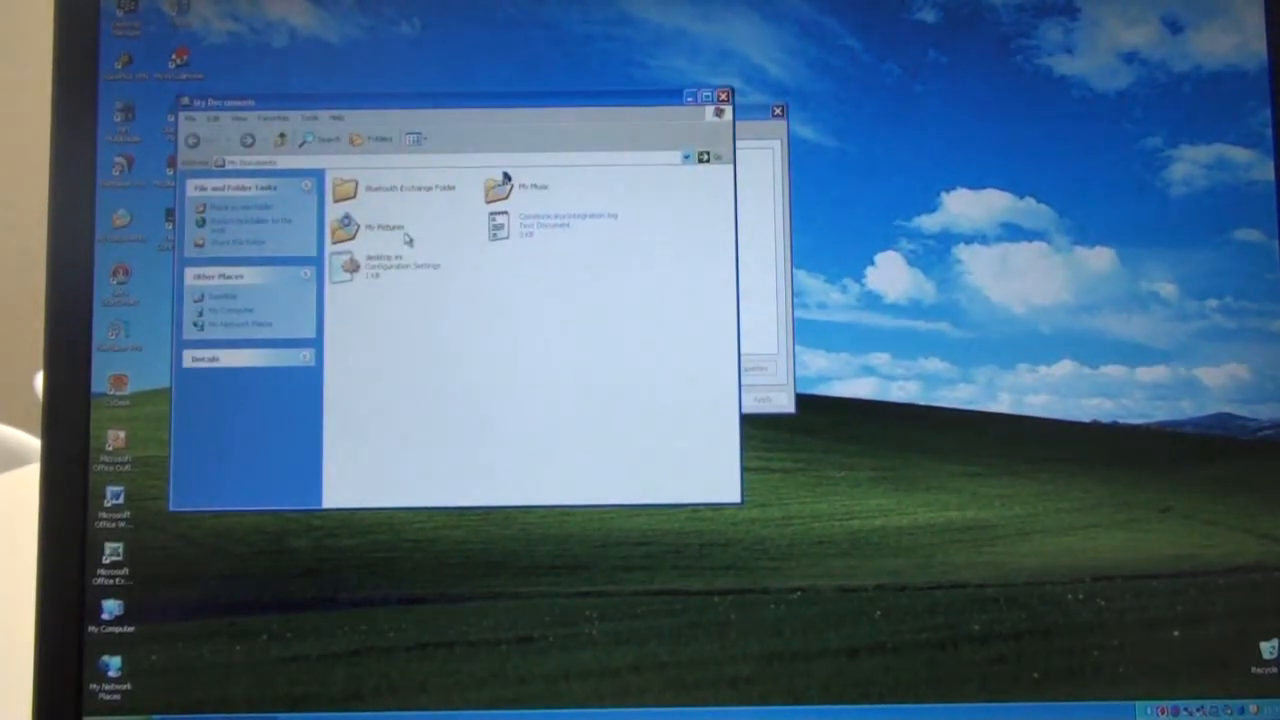
Step: Send Sunset.jpg from the sample pictures to a Bluetooth device via Send To
double_click(384, 230)
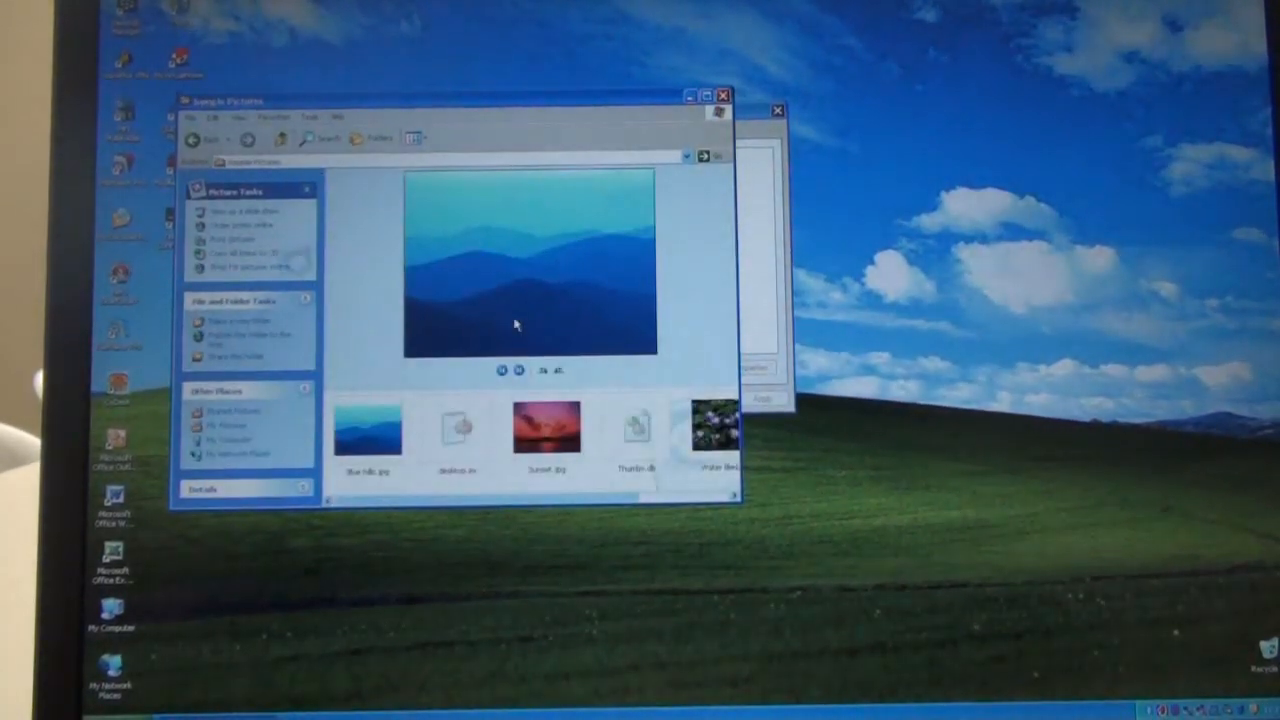
left_click(548, 428)
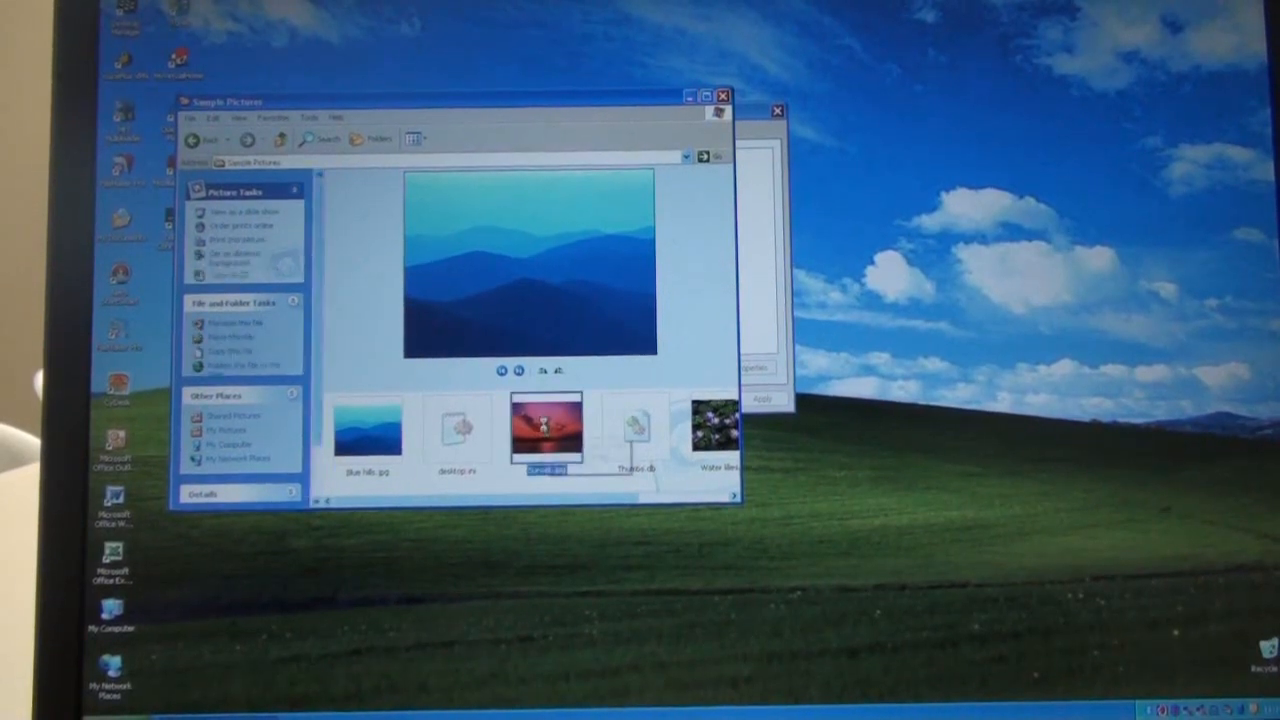
right_click(548, 430)
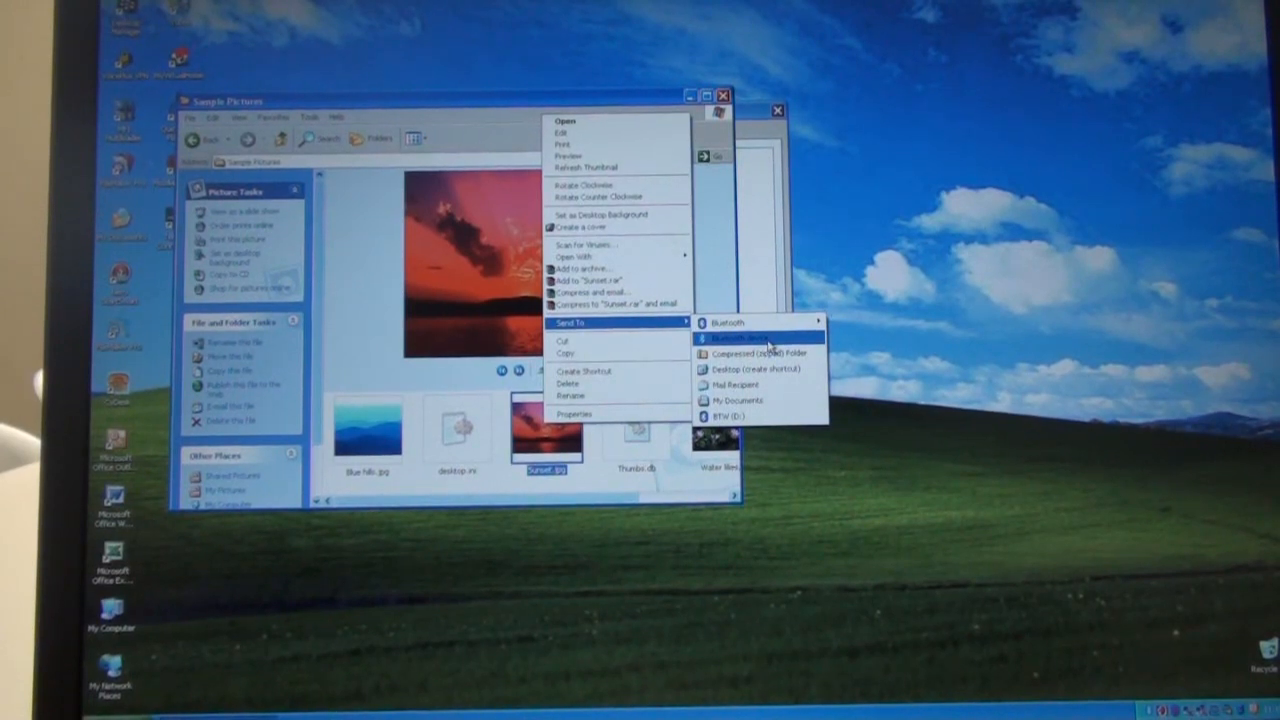
left_click(728, 322)
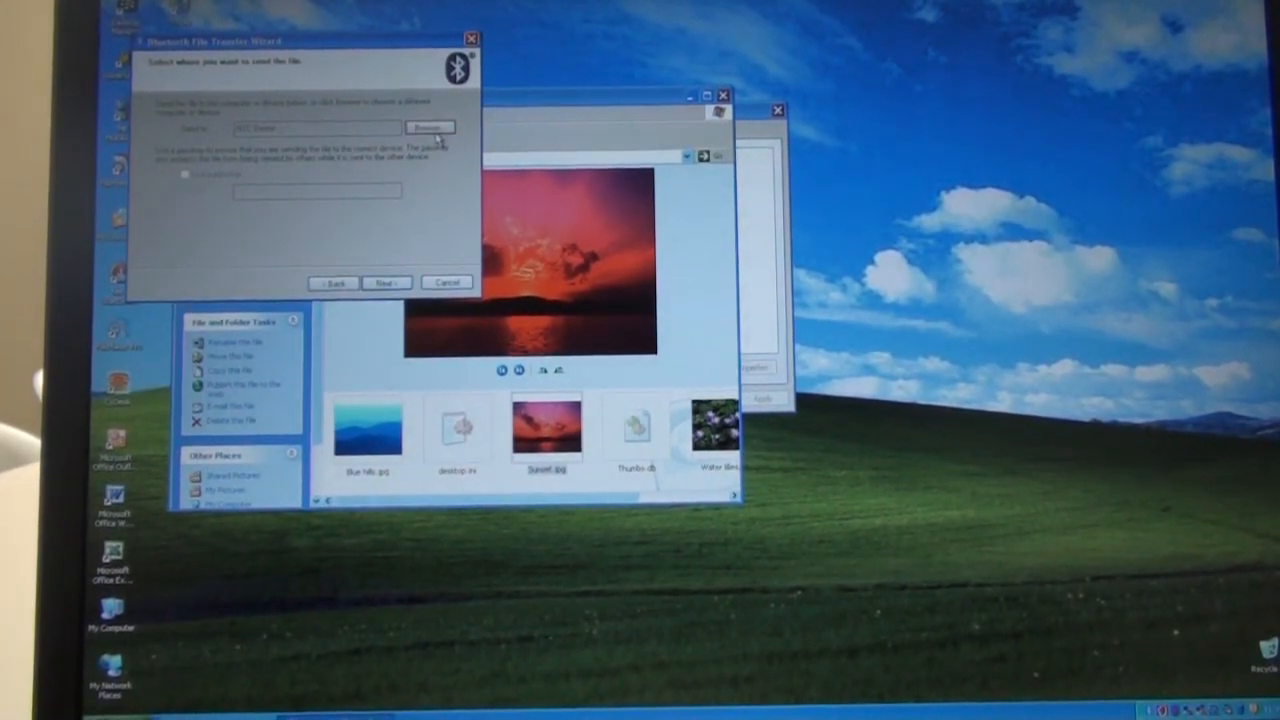
Step: Choose the HTC Desire as the destination device and begin sending the file
left_click(430, 128)
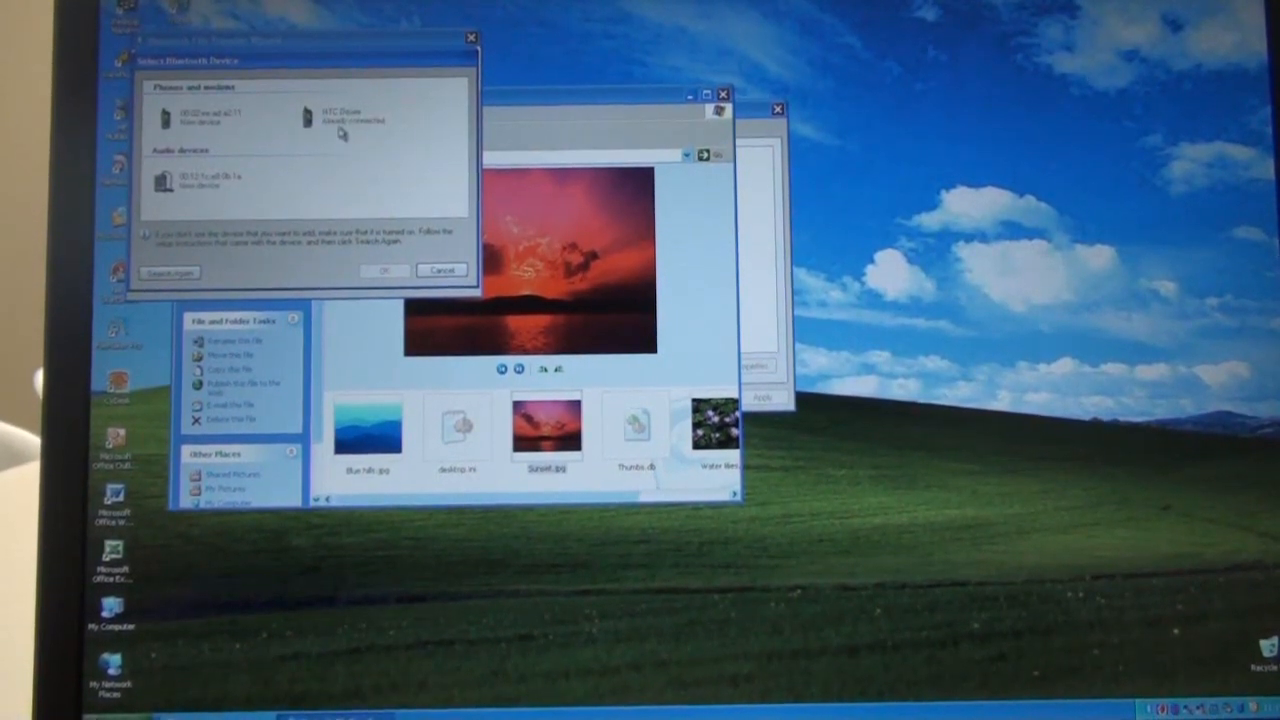
left_click(384, 272)
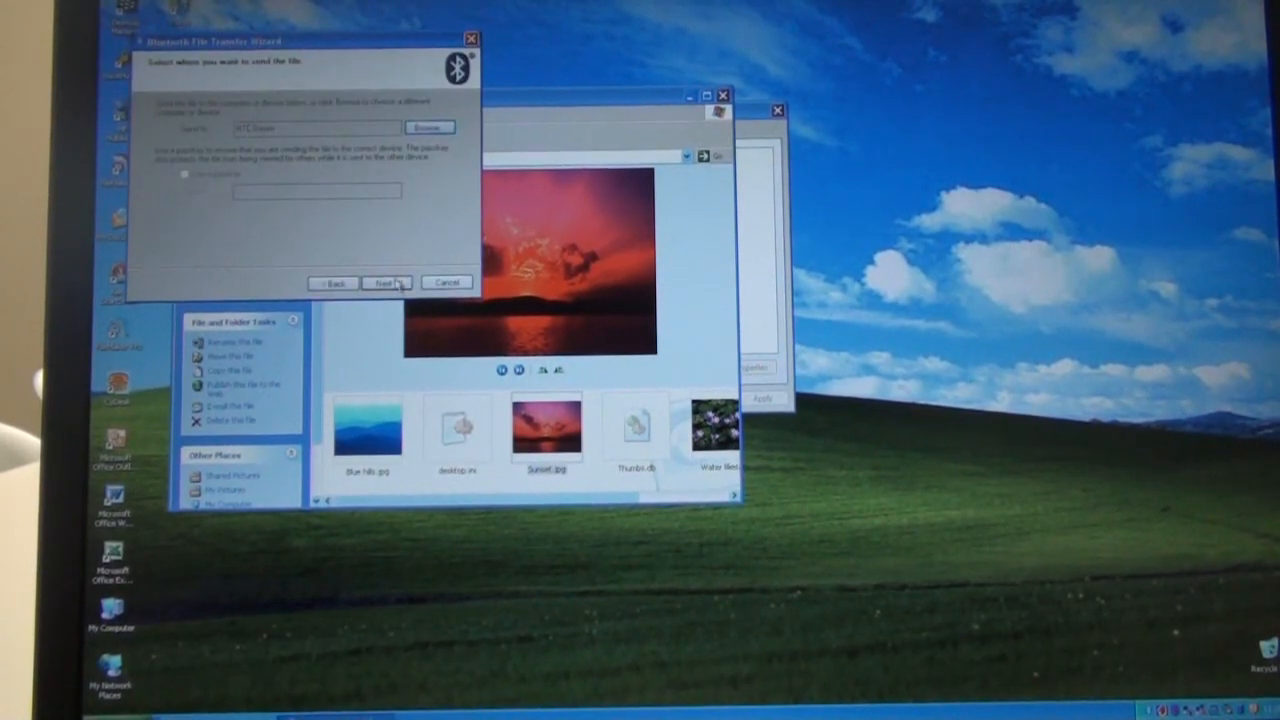
left_click(386, 282)
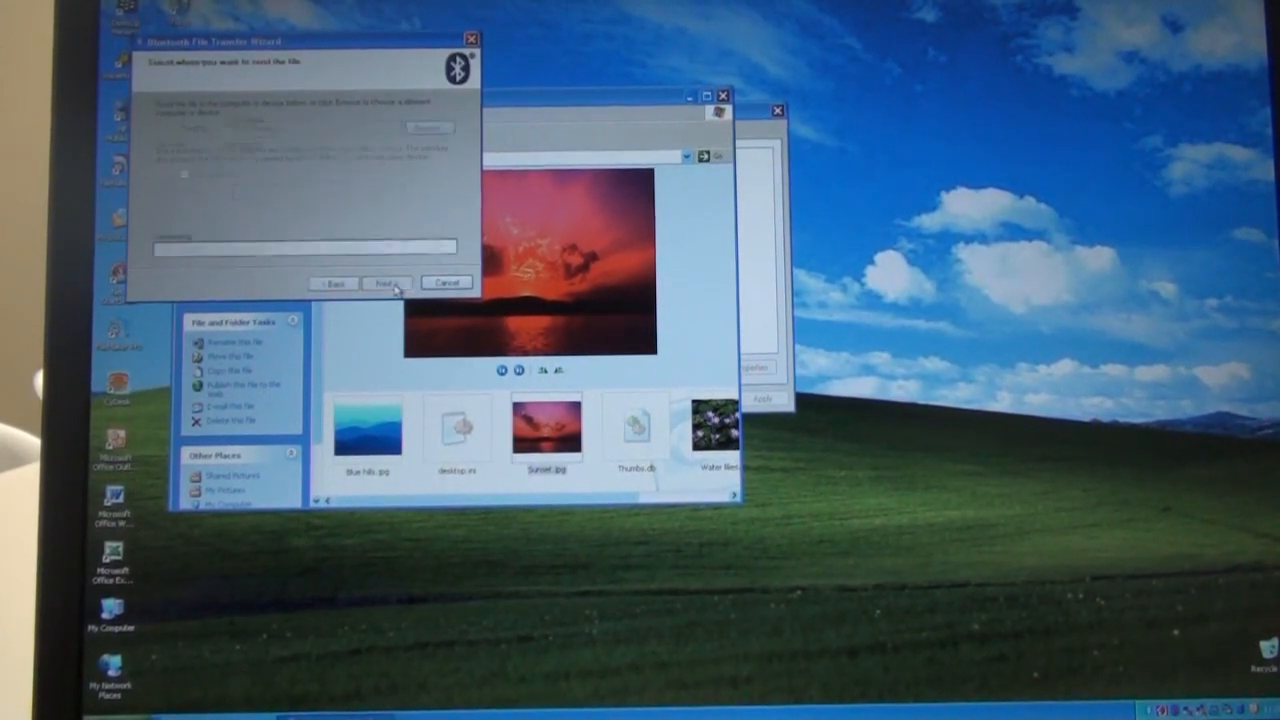
Step: Wait while the file is sent and the phone shows the PC's authorization request
left_click(384, 284)
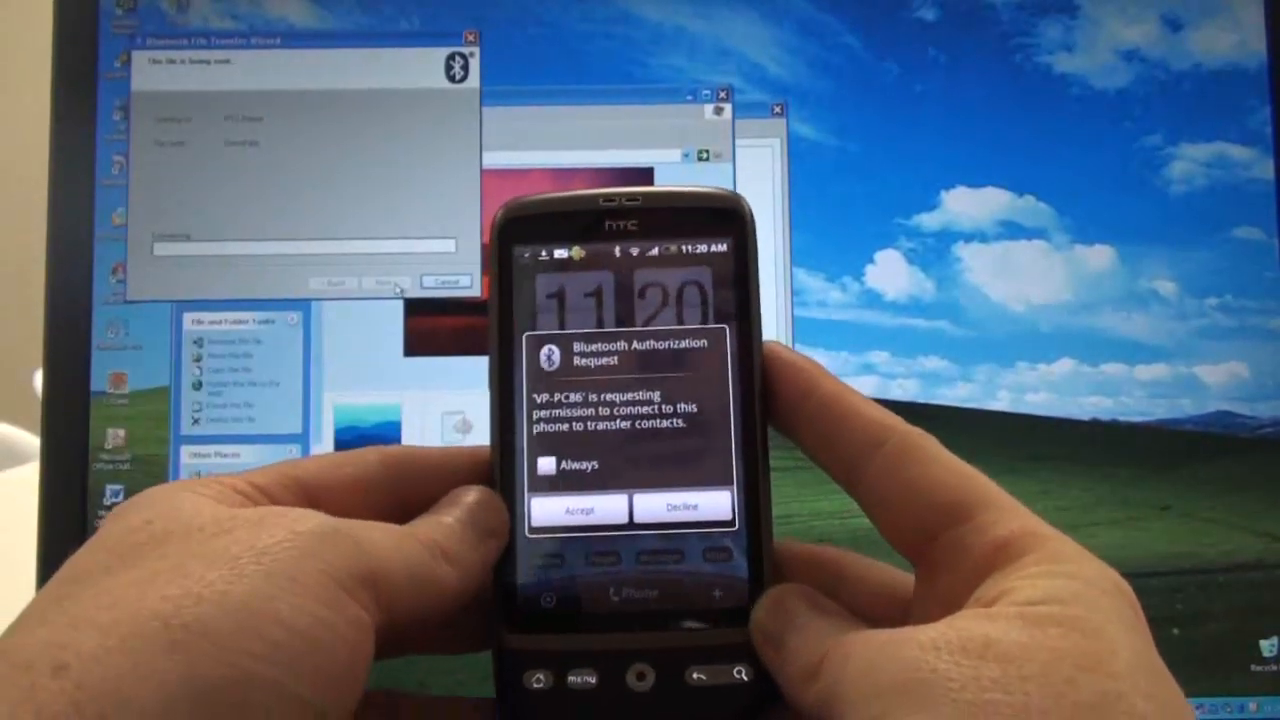
Step: Accept the PC's connection request and the incoming Sunset.jpg file on the phone
left_click(580, 510)
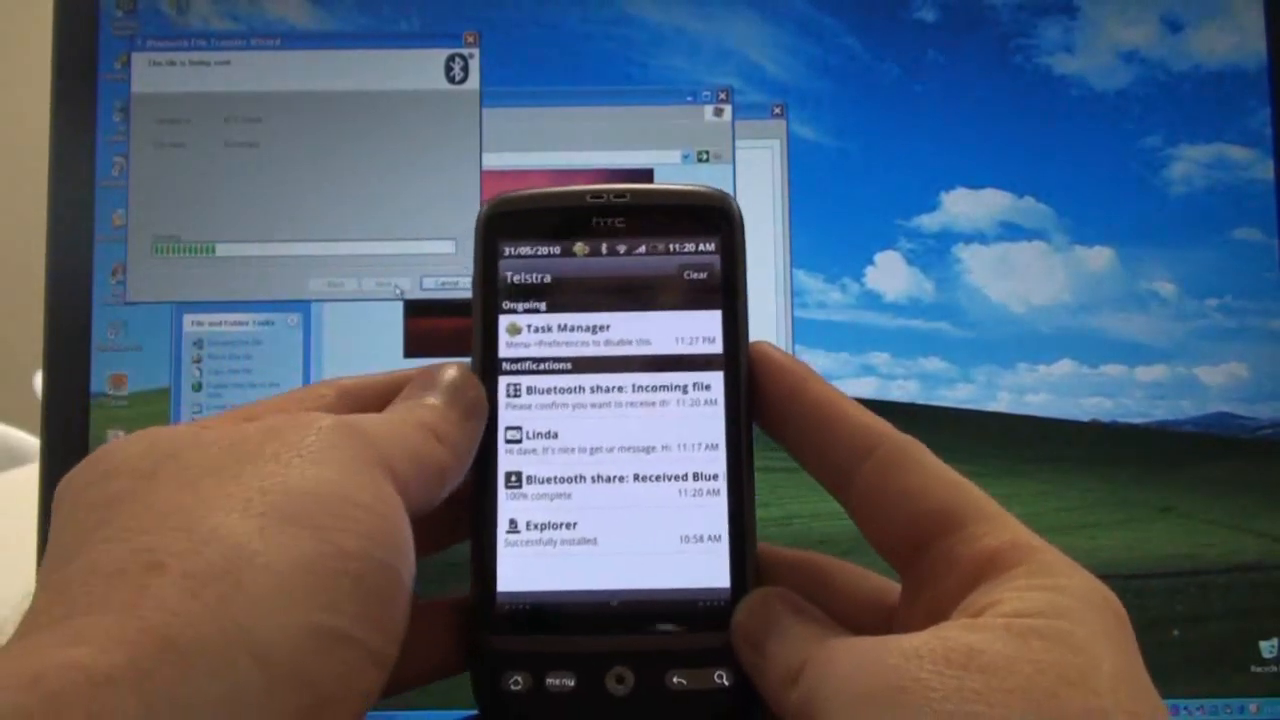
left_click(612, 390)
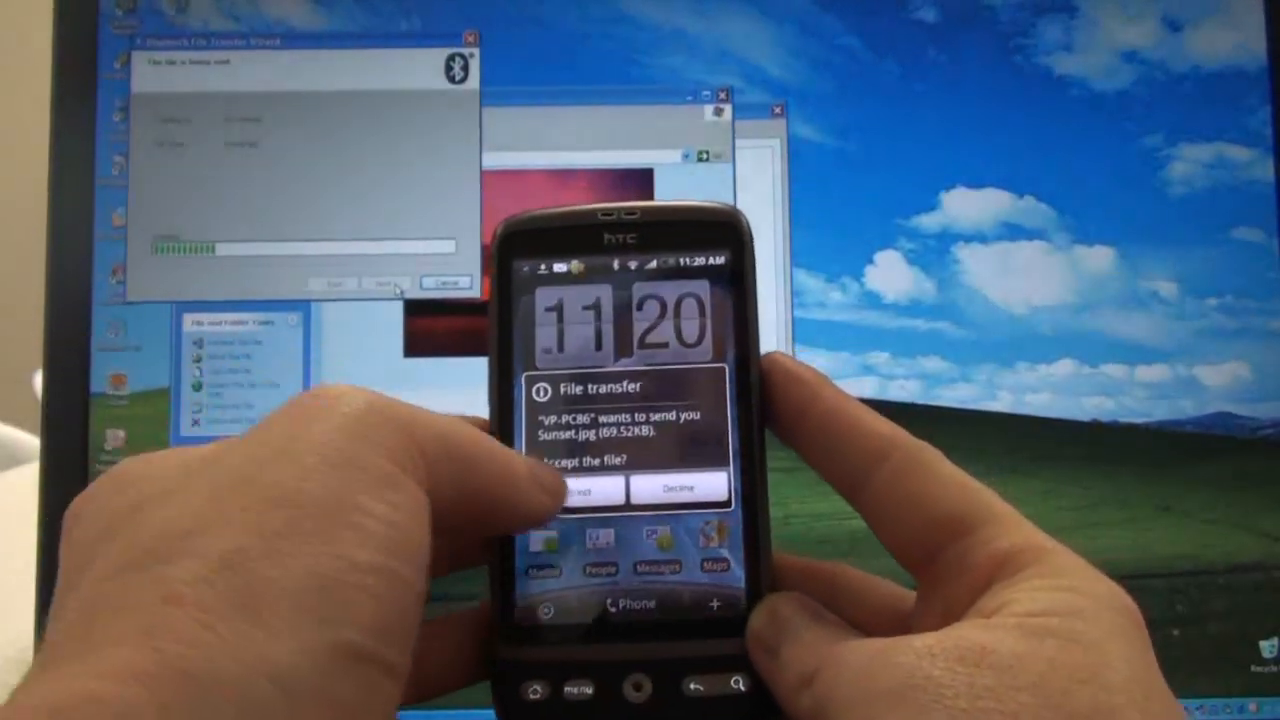
left_click(584, 488)
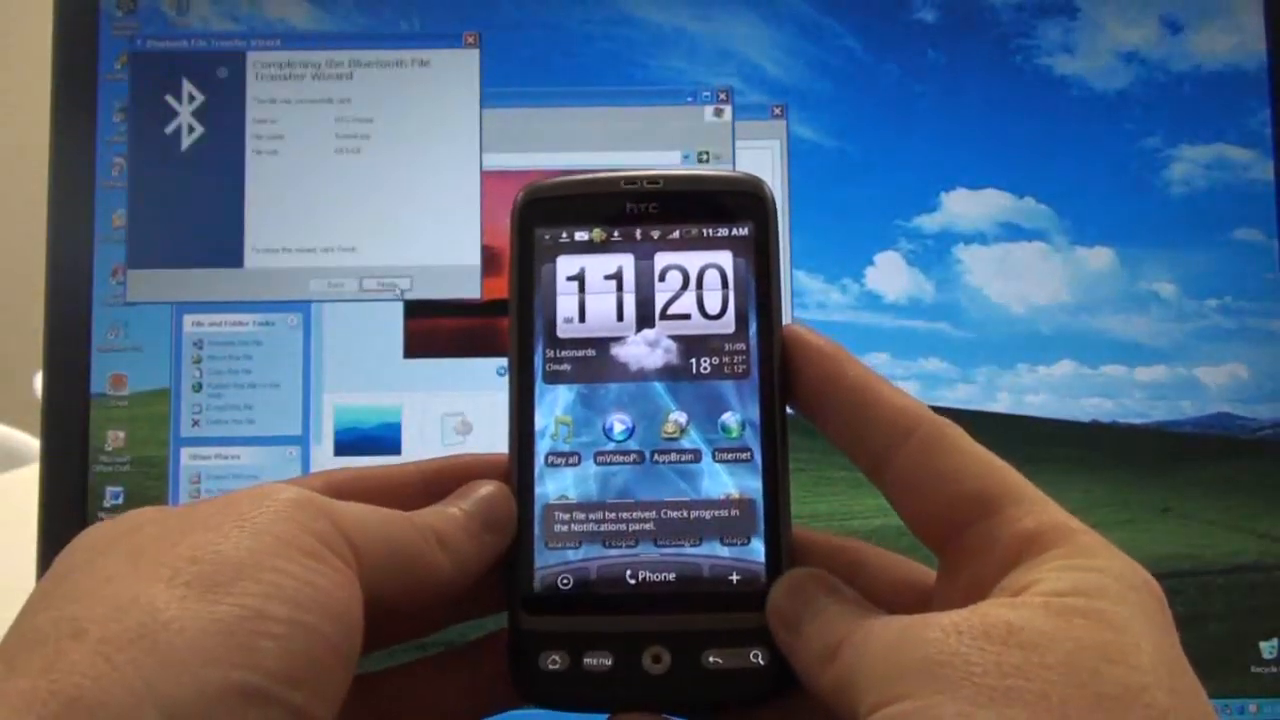